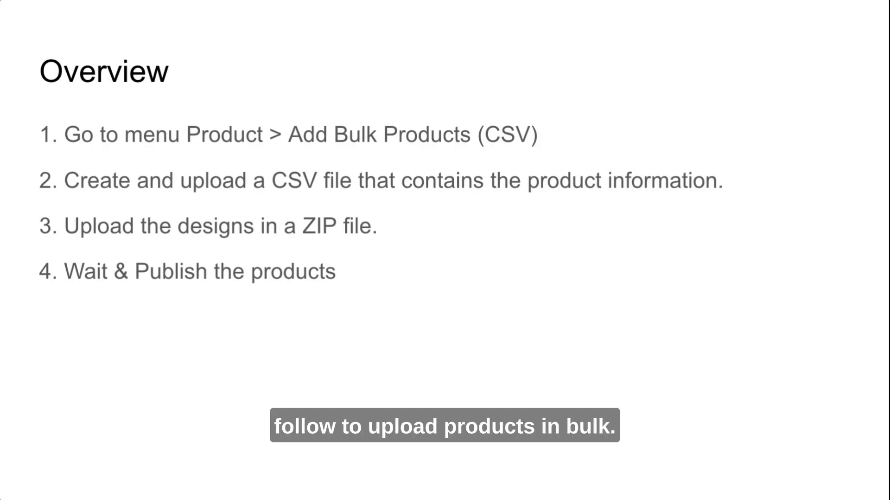
Advance to the Wait & Publish slide showing the CSV's six jewellery mockups ready to publish
{"action": "key", "text": "Right"}
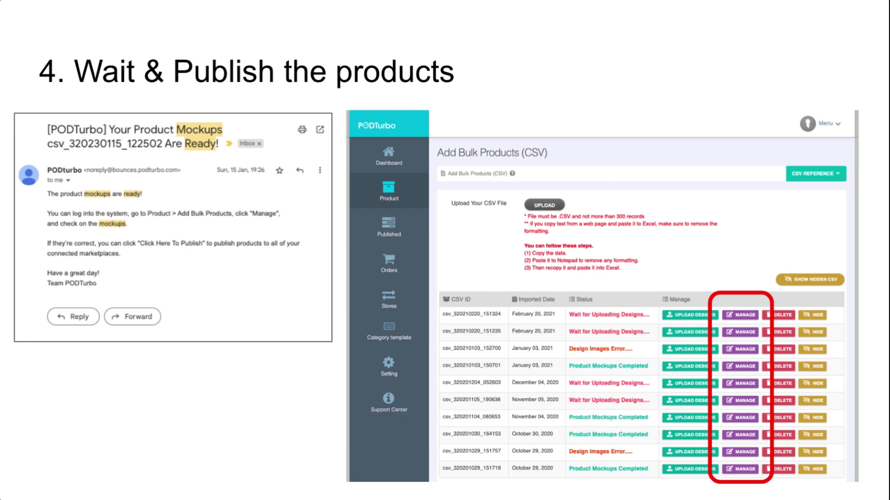
{"action": "left_click", "coordinate": [740, 314]}
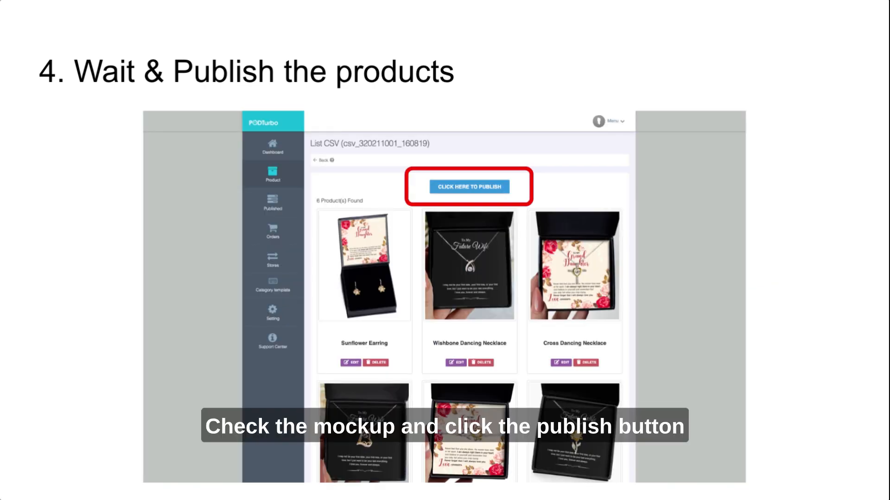